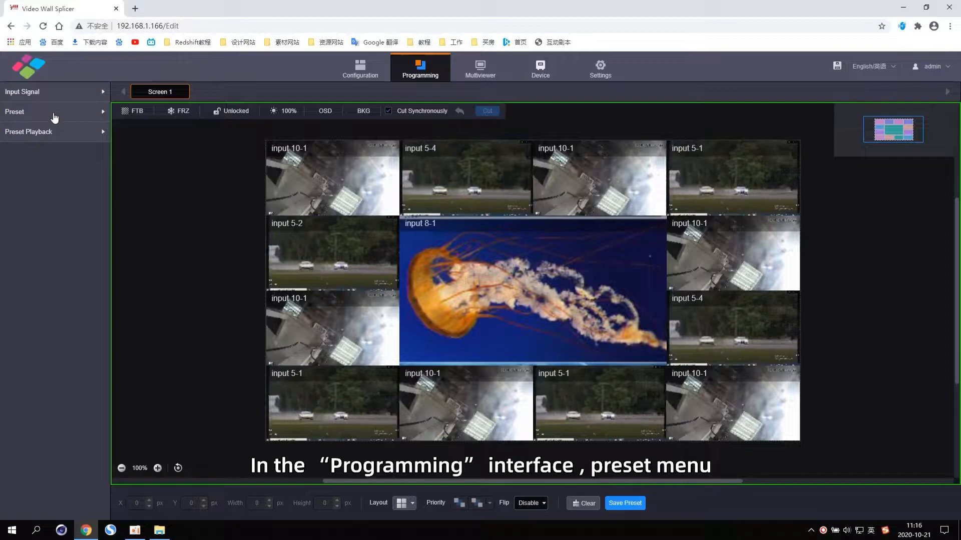
- Switch the wall to Preset 1, then Preset 2, then place Preset 3 on the screen
click(50, 112)
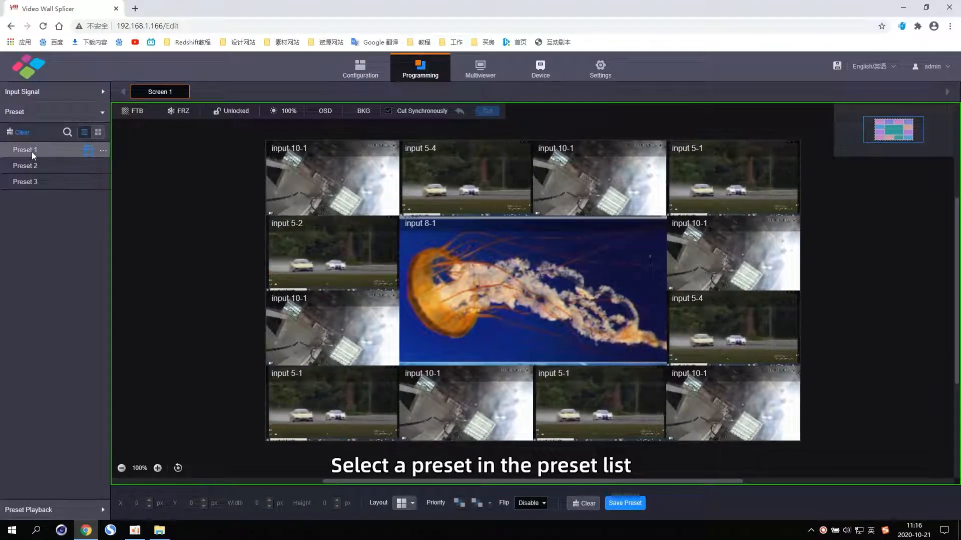
click(88, 150)
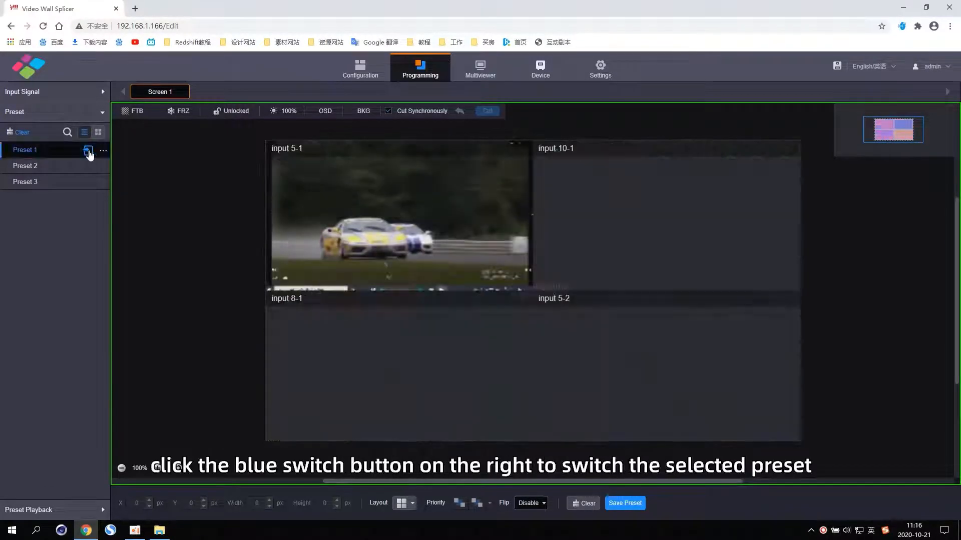
click(88, 151)
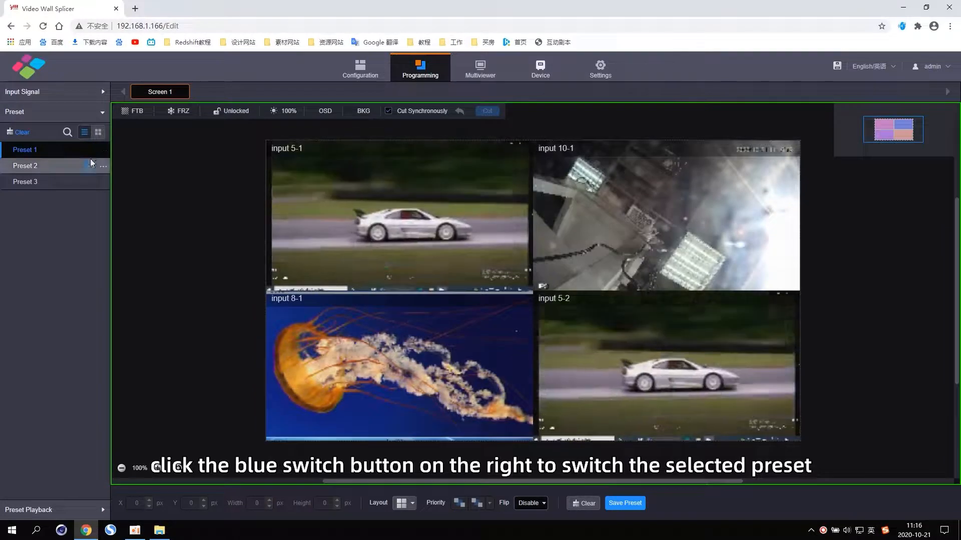
click(91, 166)
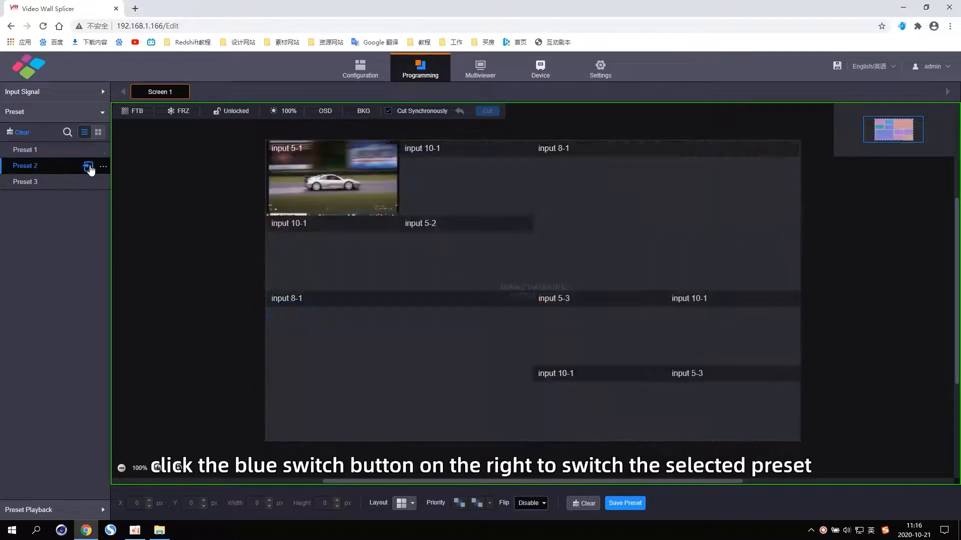
click(89, 165)
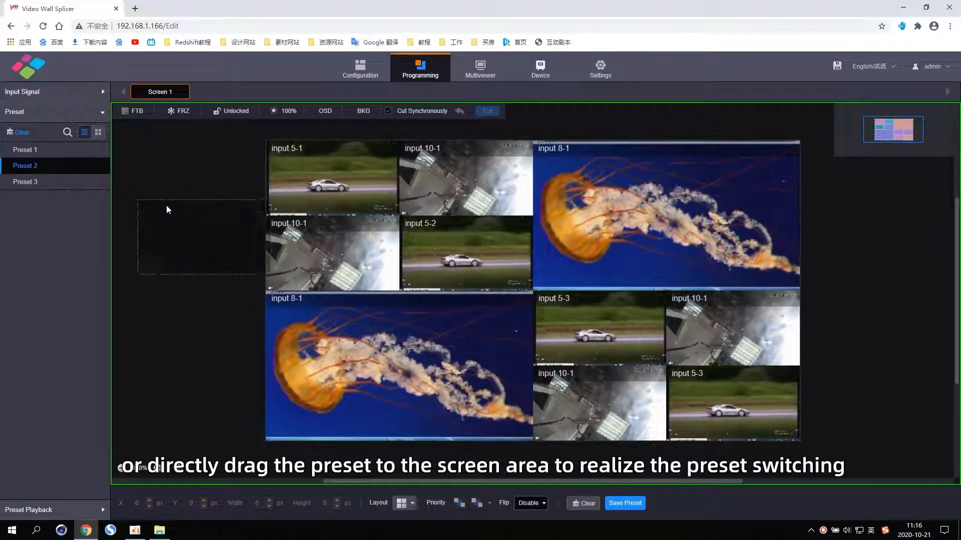
click(25, 181)
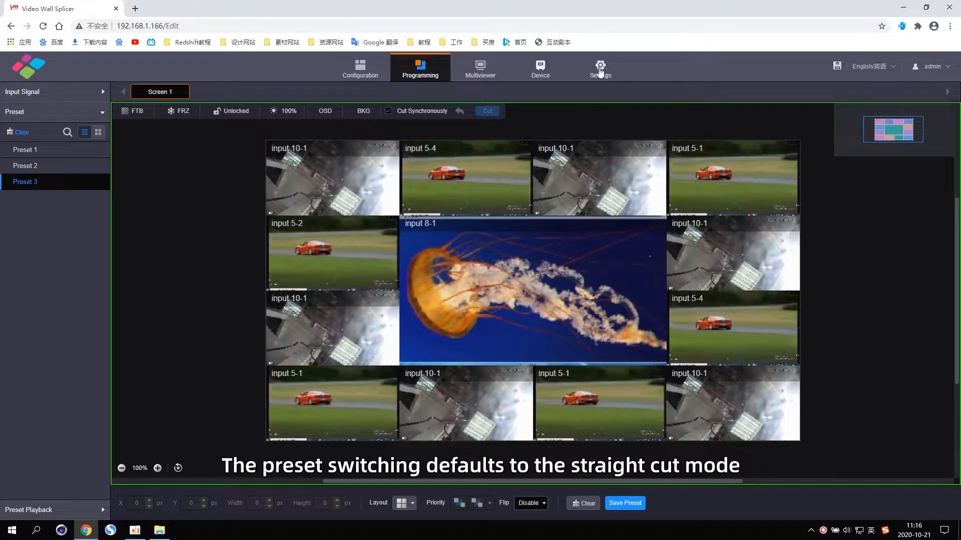
- Set the preset transition to Fade (1.0 s) in Settings > Other and return to Programming
click(600, 68)
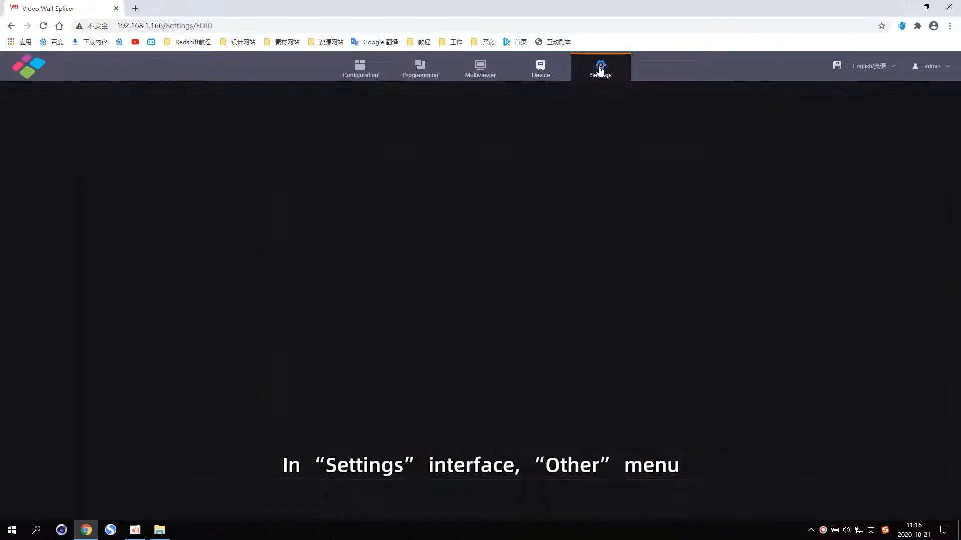
click(34, 233)
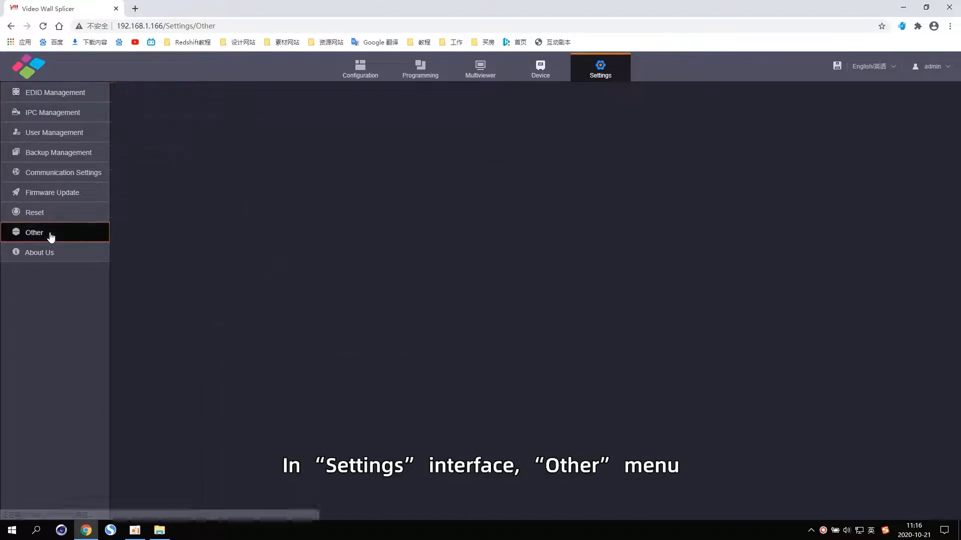
click(34, 233)
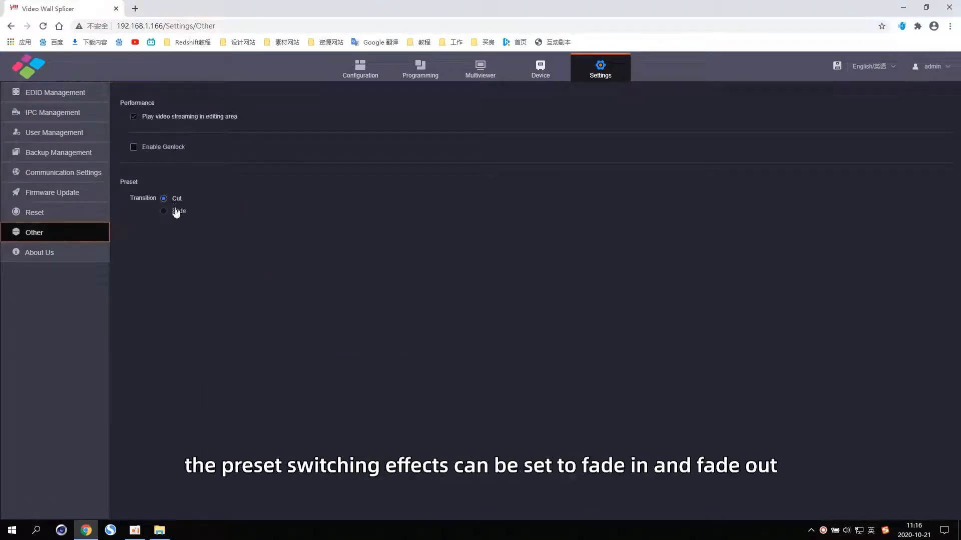
click(164, 211)
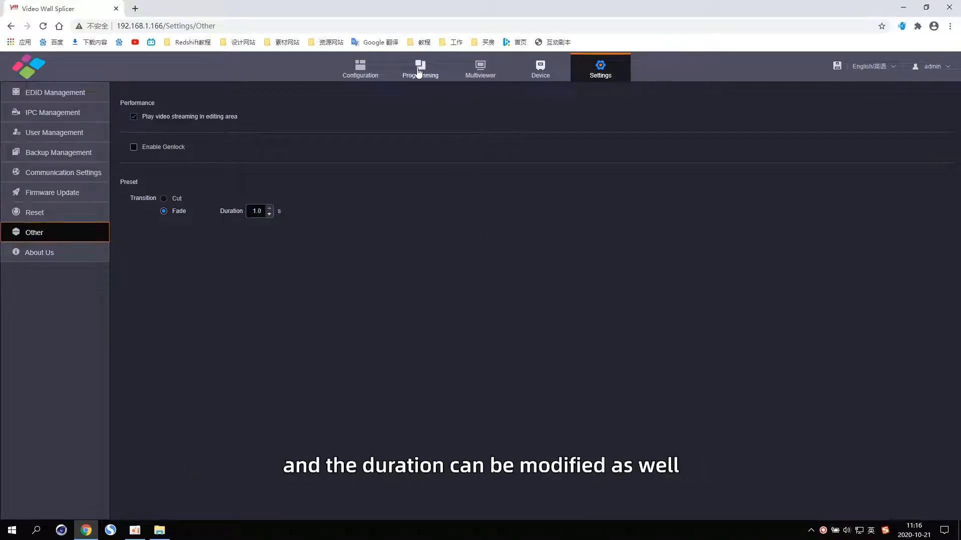
click(420, 68)
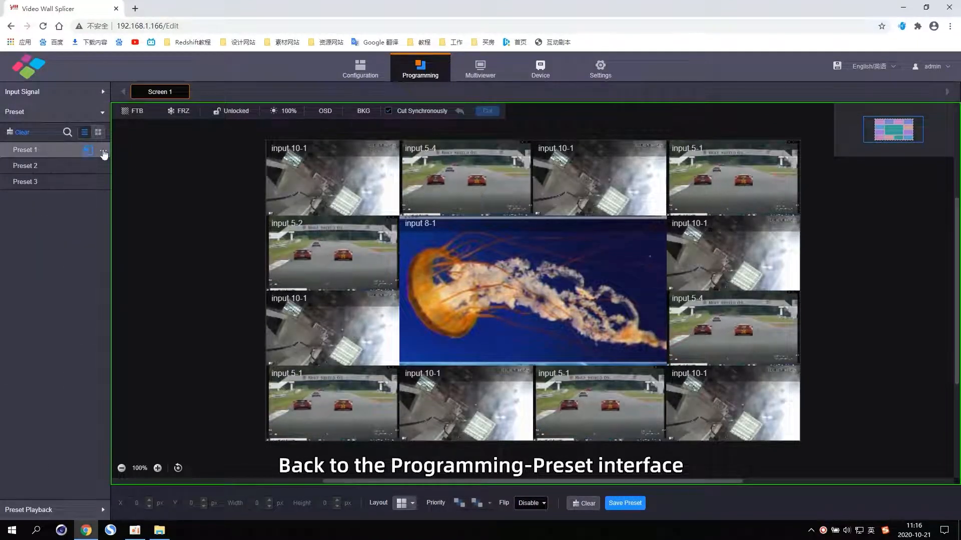
- Show Preset 1's Rename, Copy and Delete options
click(103, 152)
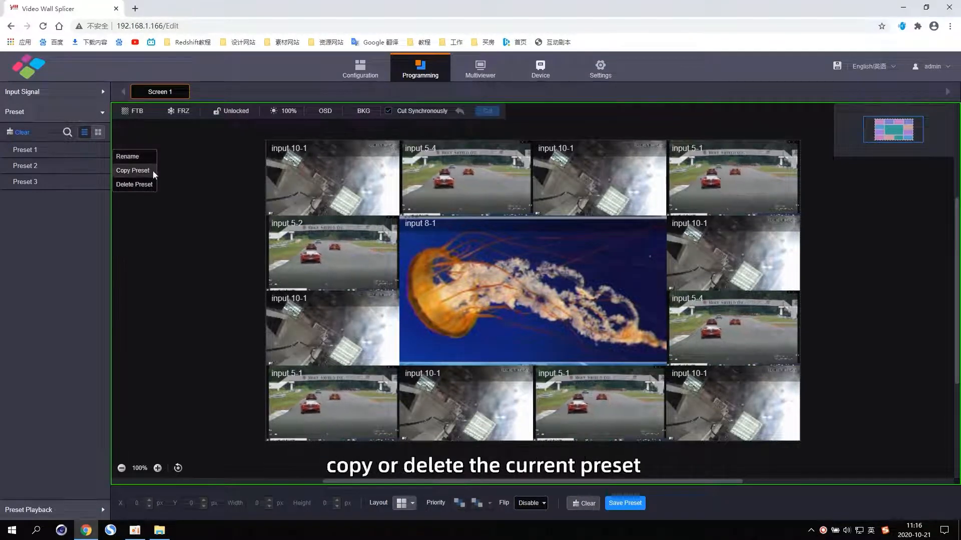
mouse_move(157, 189)
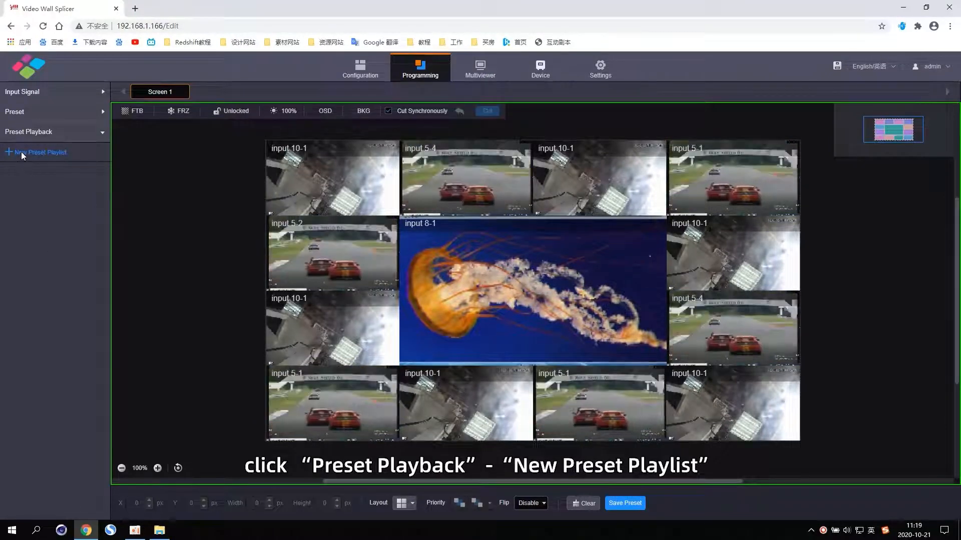
- Add a new preset playlist and enter DEMO as its name
click(40, 153)
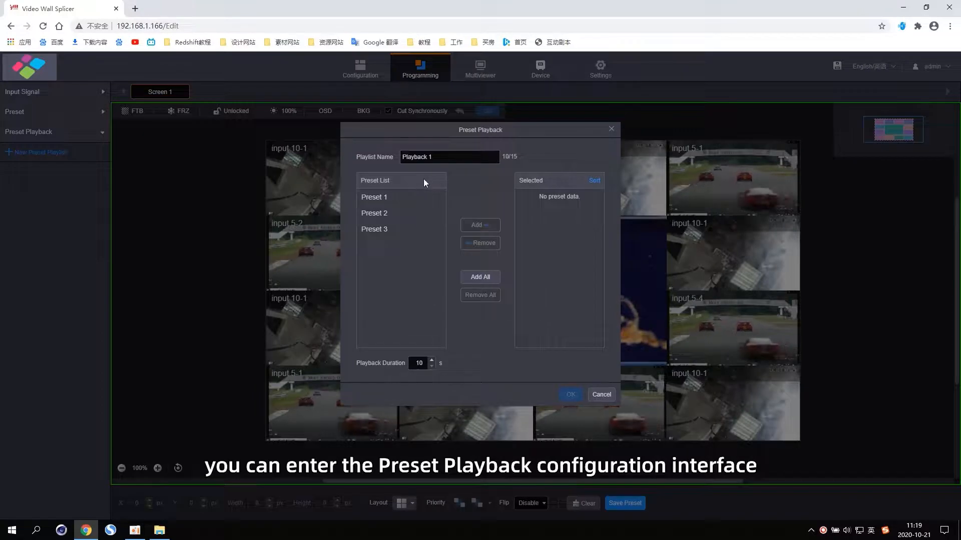
click(449, 157)
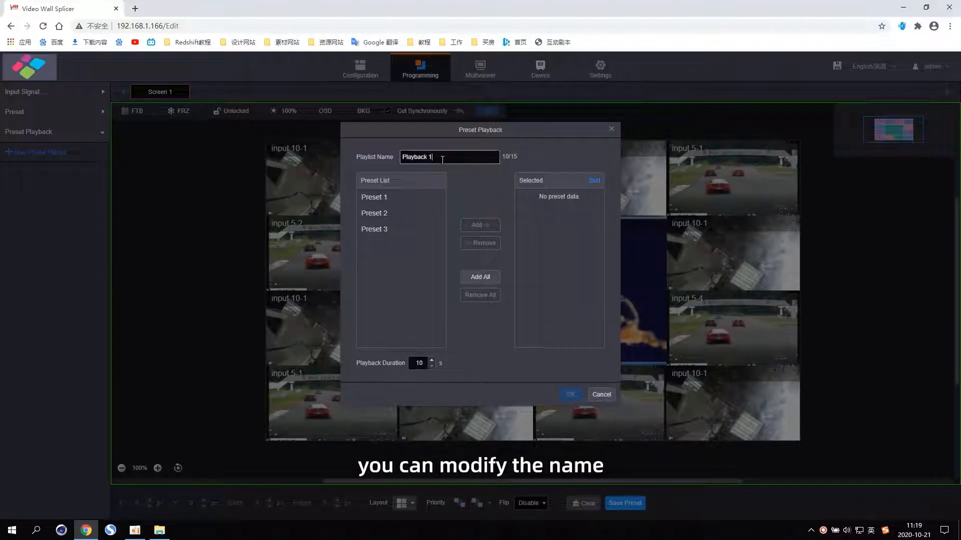
text(D)
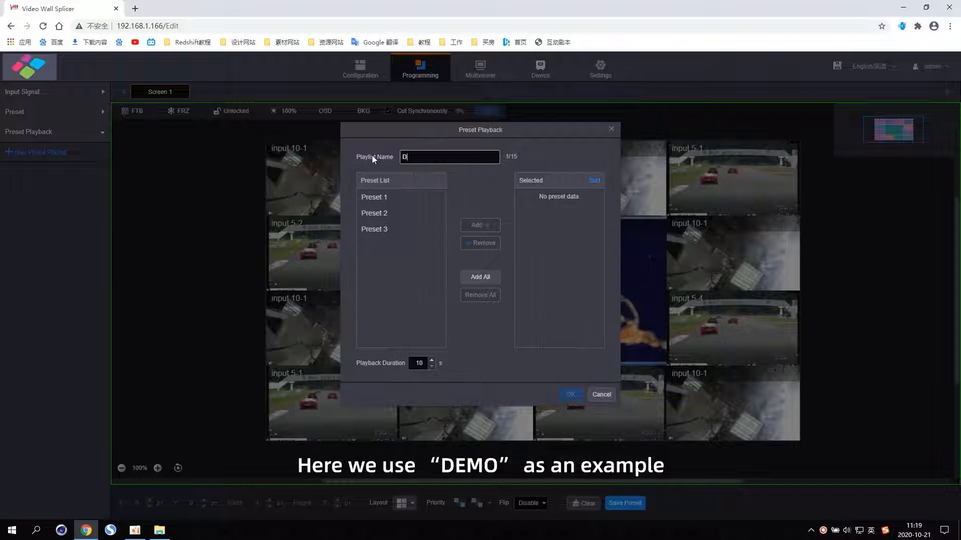
text(EMO)
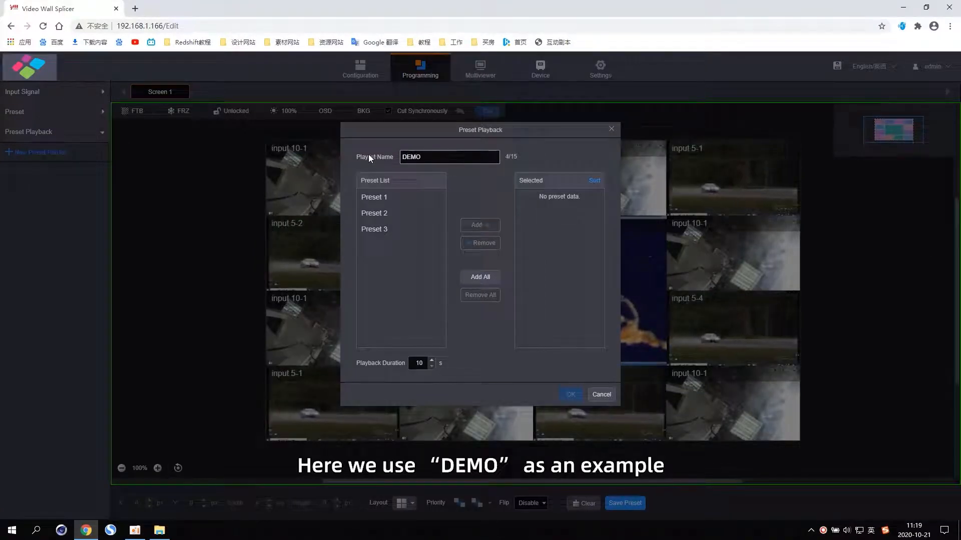
- Add Presets 1, 2 and 3 to the DEMO playlist and confirm with OK
click(373, 197)
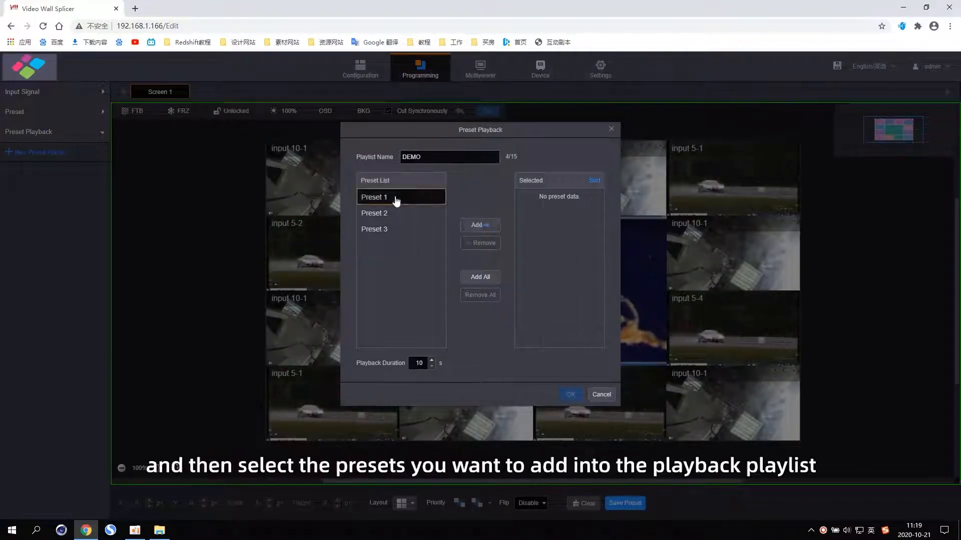
click(480, 225)
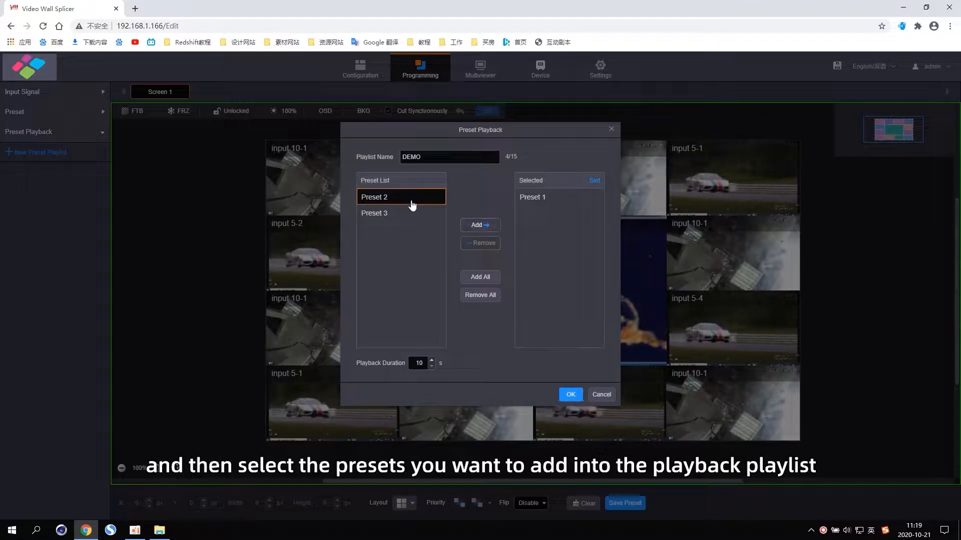
click(480, 225)
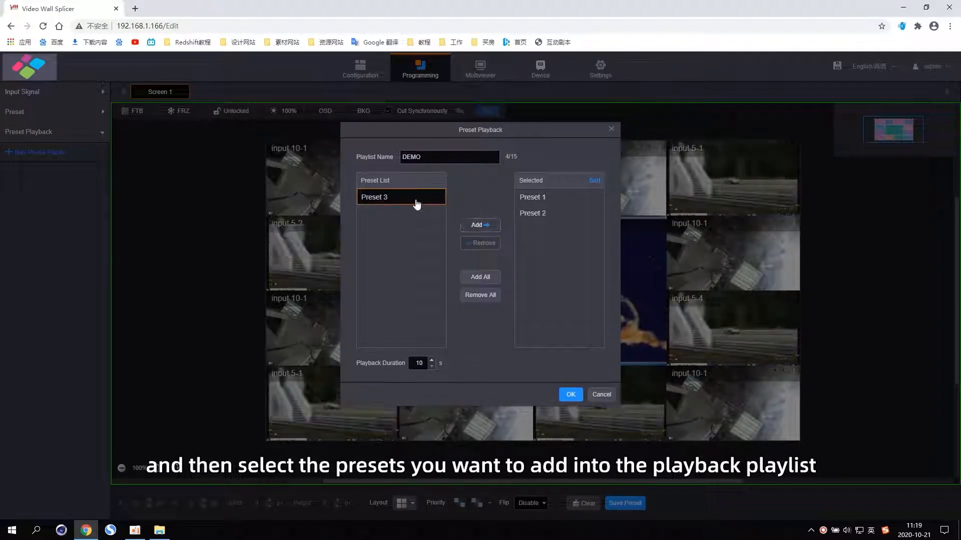
click(480, 225)
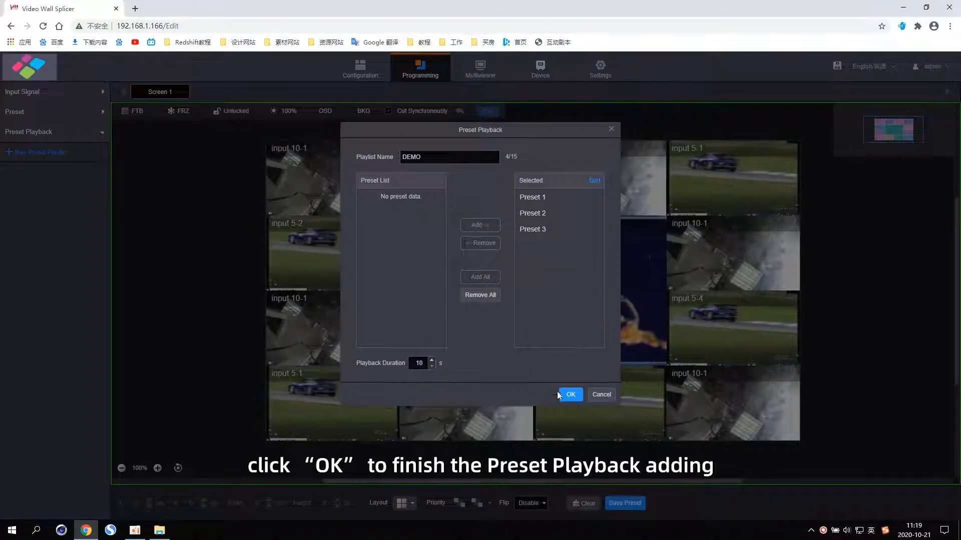
click(571, 395)
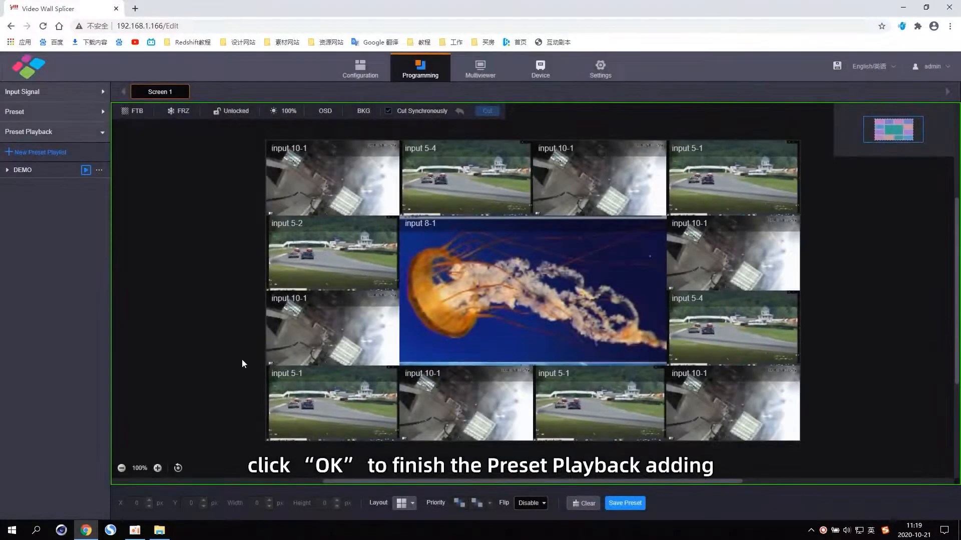
- Expand DEMO, start its playback, and show its Edit Group/Ungroup options
click(7, 170)
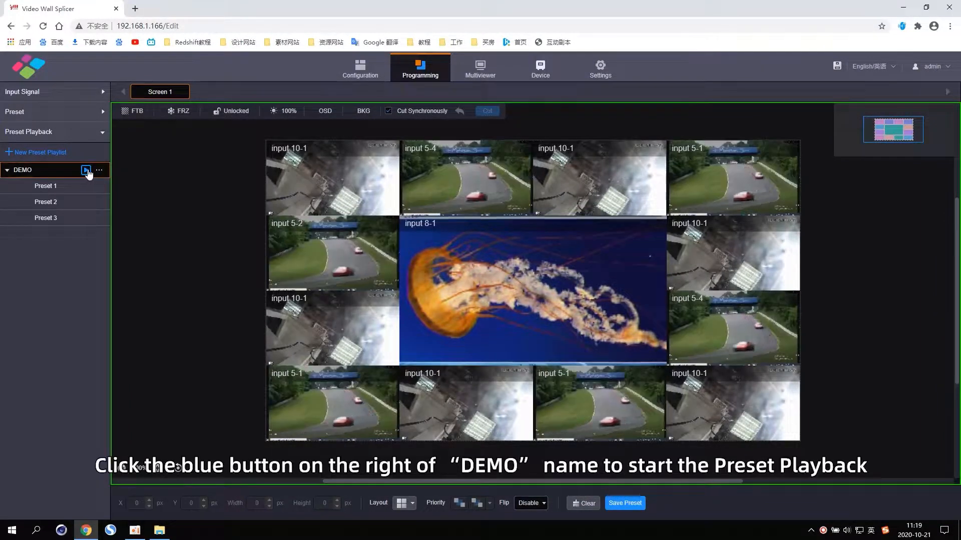
click(86, 170)
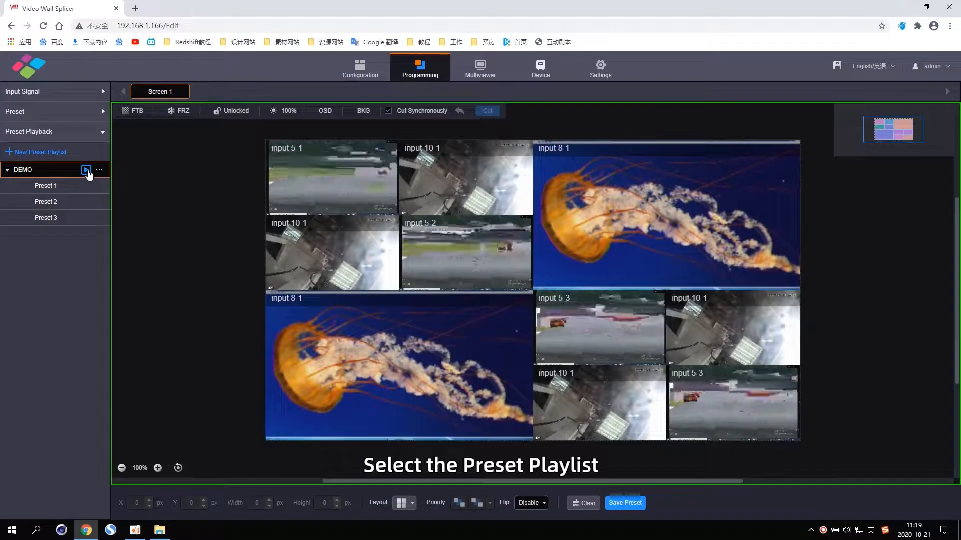
click(85, 170)
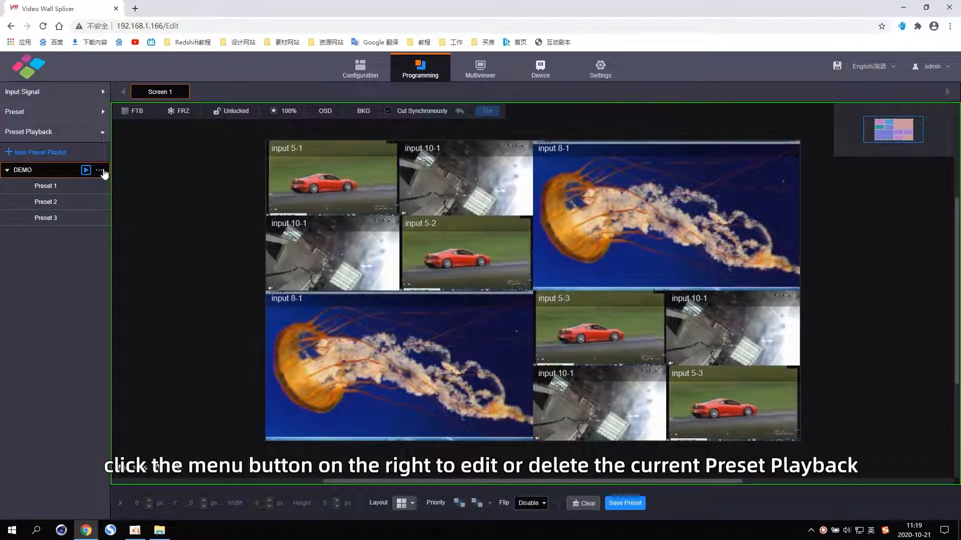
click(98, 170)
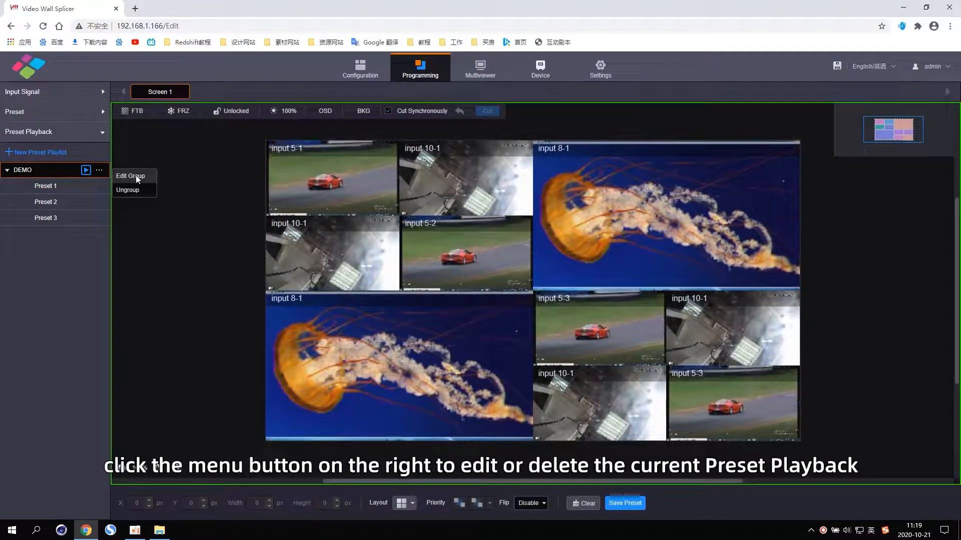